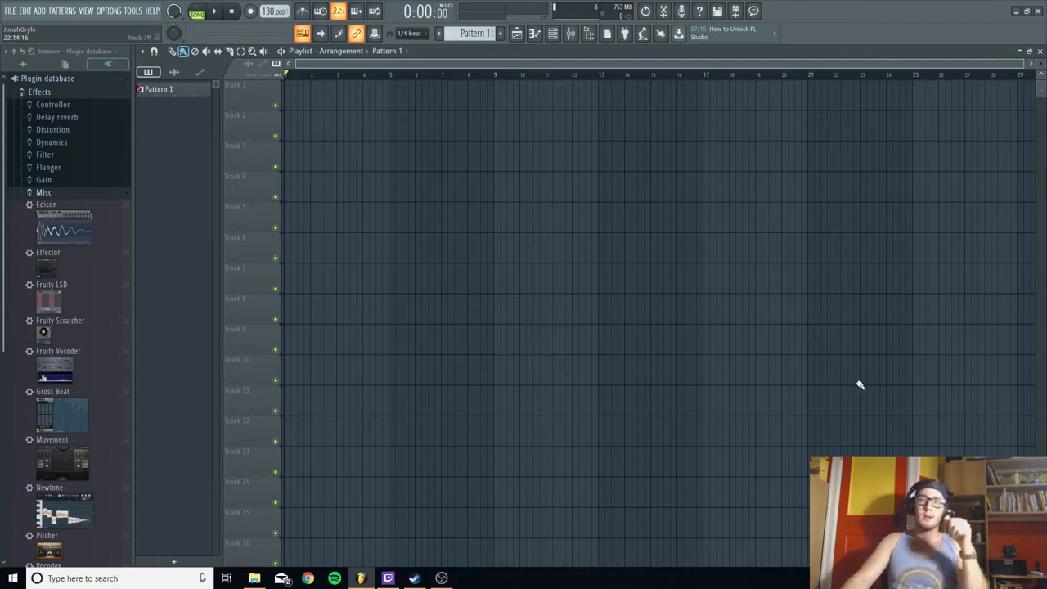
{"action": "mouse_move", "coordinate": [864, 390]}
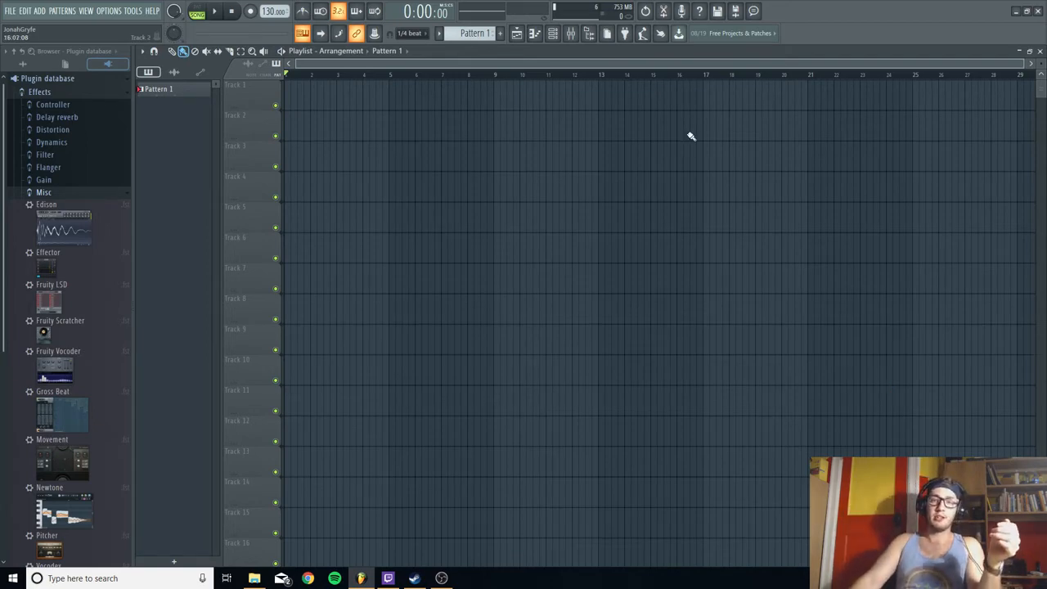
{"action": "mouse_move", "coordinate": [563, 101]}
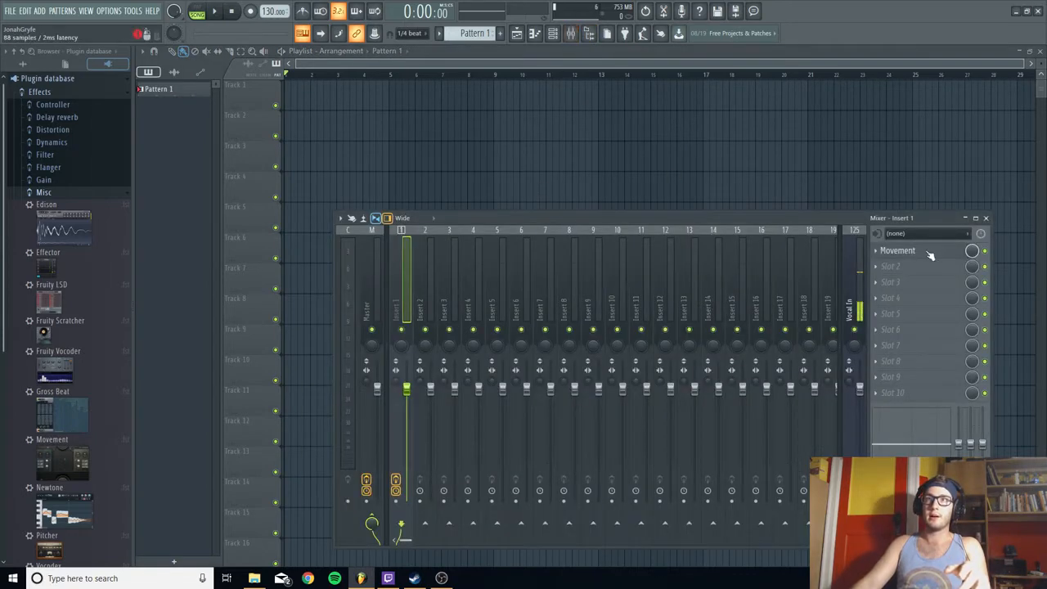
Review Movement's wrapper processing options, then hide the mixer to reveal the playlist
{"action": "left_click", "coordinate": [897, 251]}
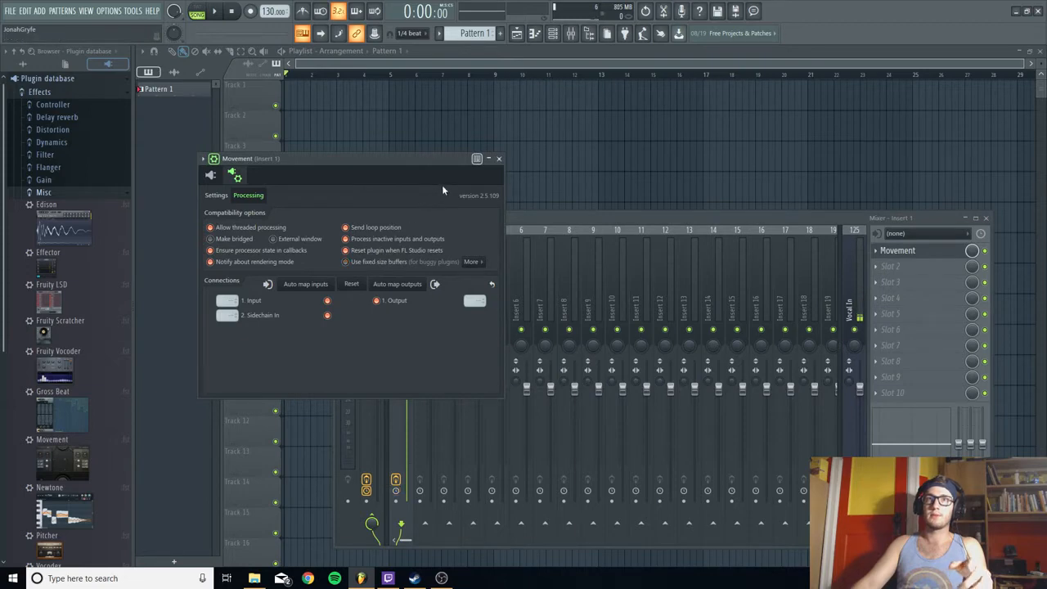
{"action": "mouse_move", "coordinate": [501, 159]}
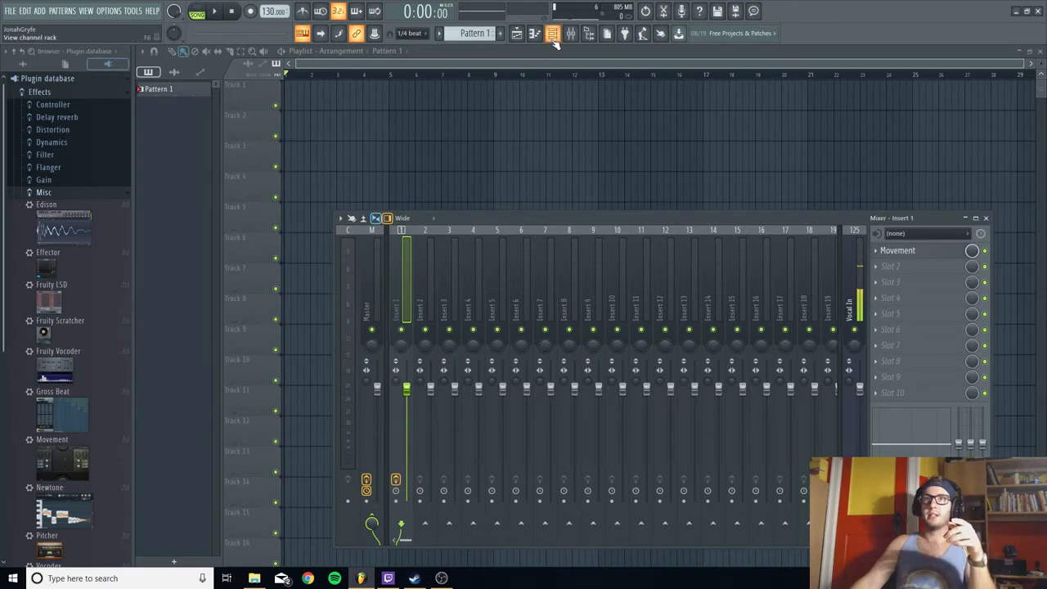
{"action": "left_click", "coordinate": [553, 33]}
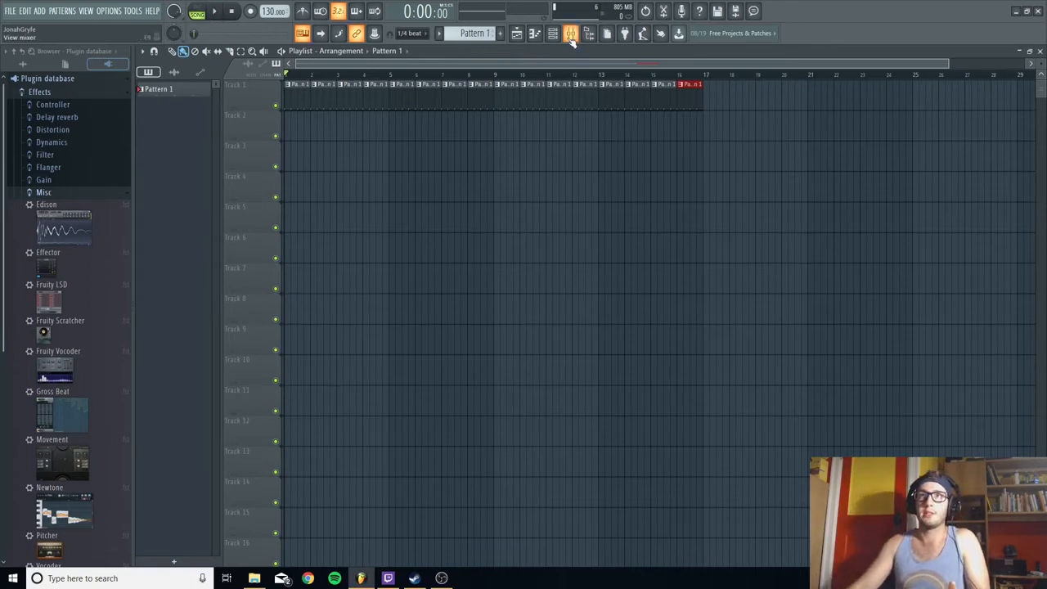
Bring the mixer back, dismiss the wrapper options and play the song to watch Insert 1's meters
{"action": "left_click", "coordinate": [570, 33]}
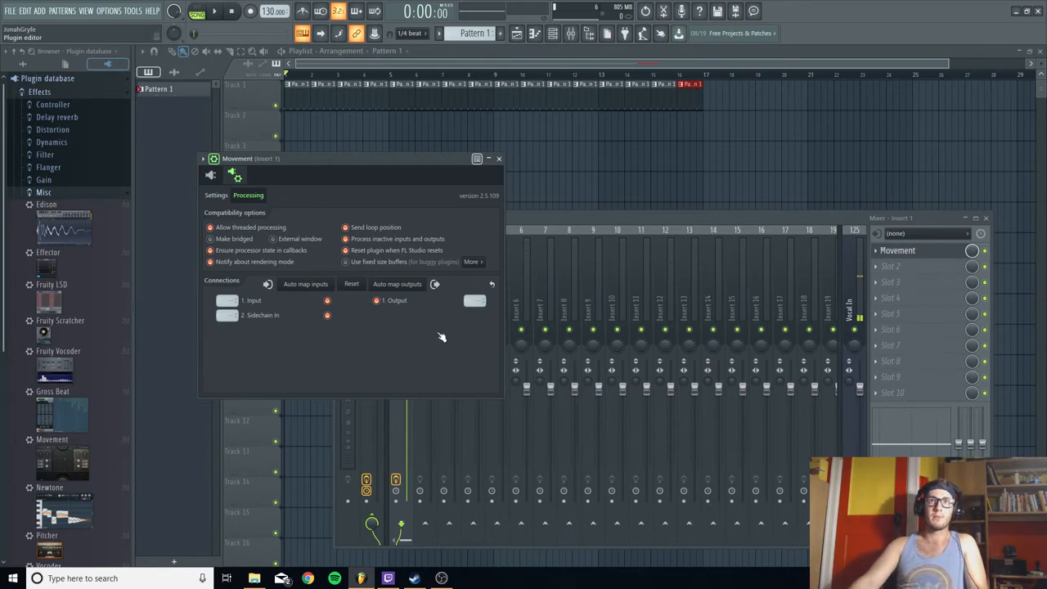
{"action": "left_click", "coordinate": [216, 195]}
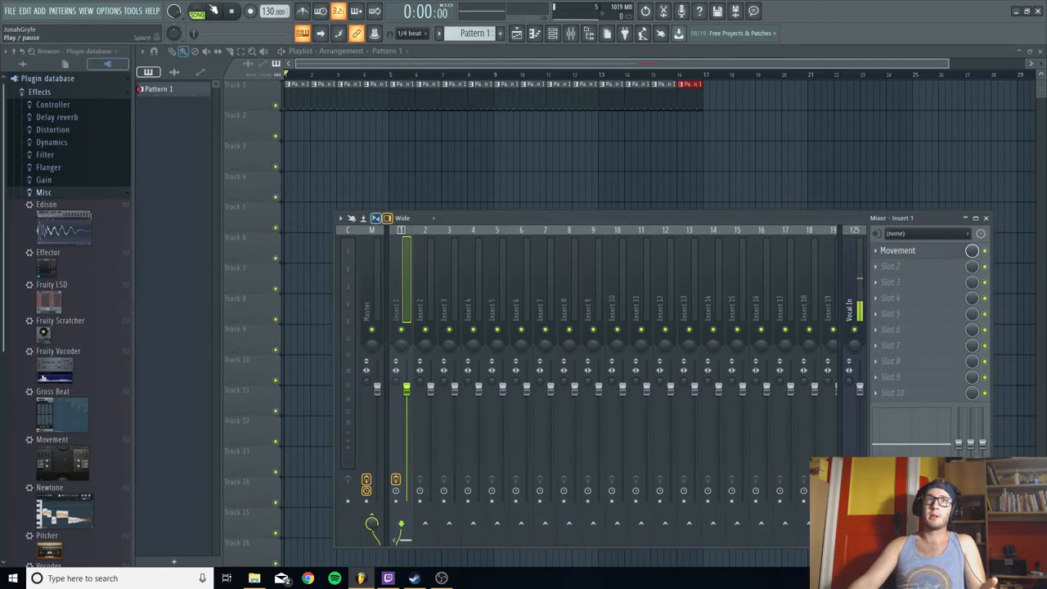
{"action": "left_click", "coordinate": [215, 10]}
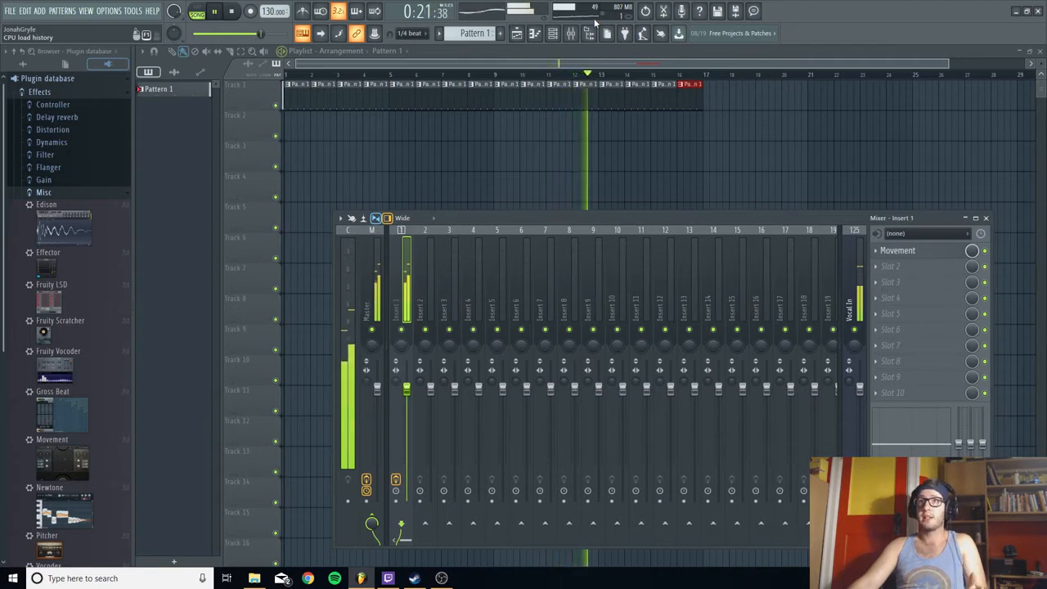
Stop playback and bring up Movement's own interface from Insert 1's effects rack
{"action": "left_click", "coordinate": [231, 10]}
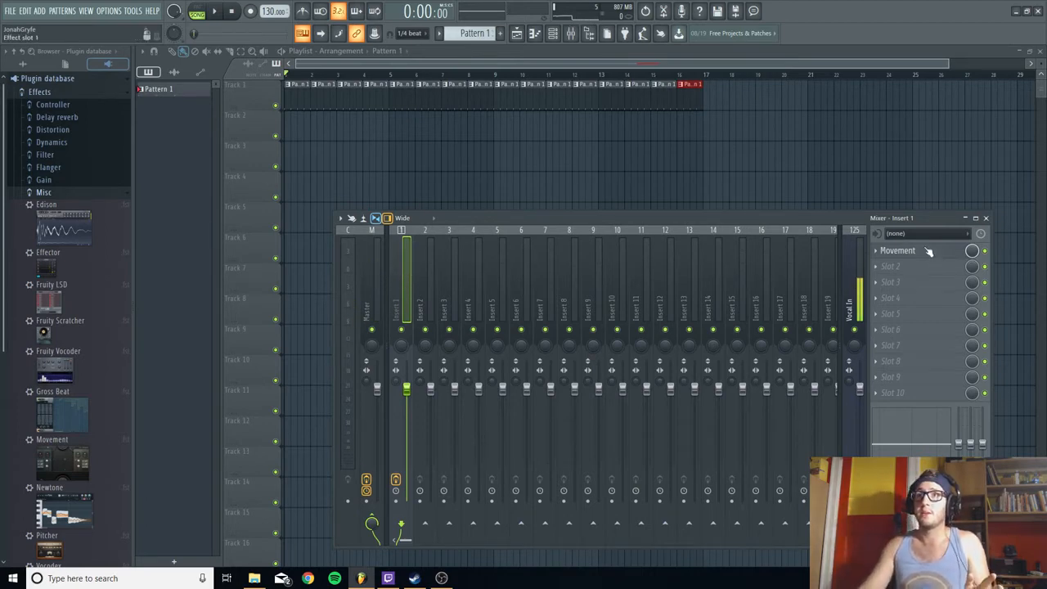
{"action": "left_click", "coordinate": [897, 251]}
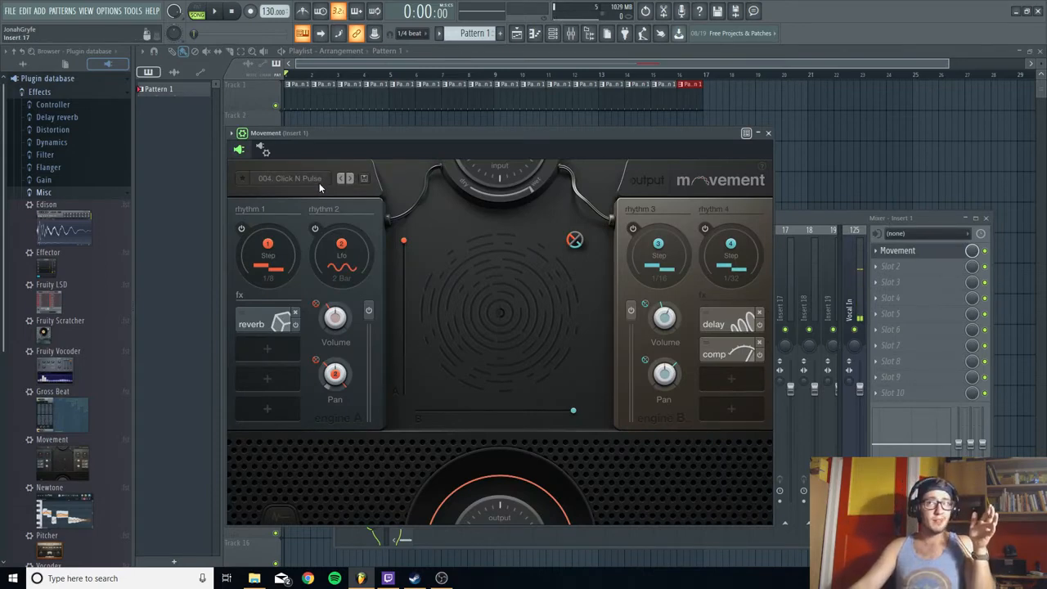
Show Movement's preset browser with 004. Click N Pulse current
{"action": "left_click", "coordinate": [290, 177]}
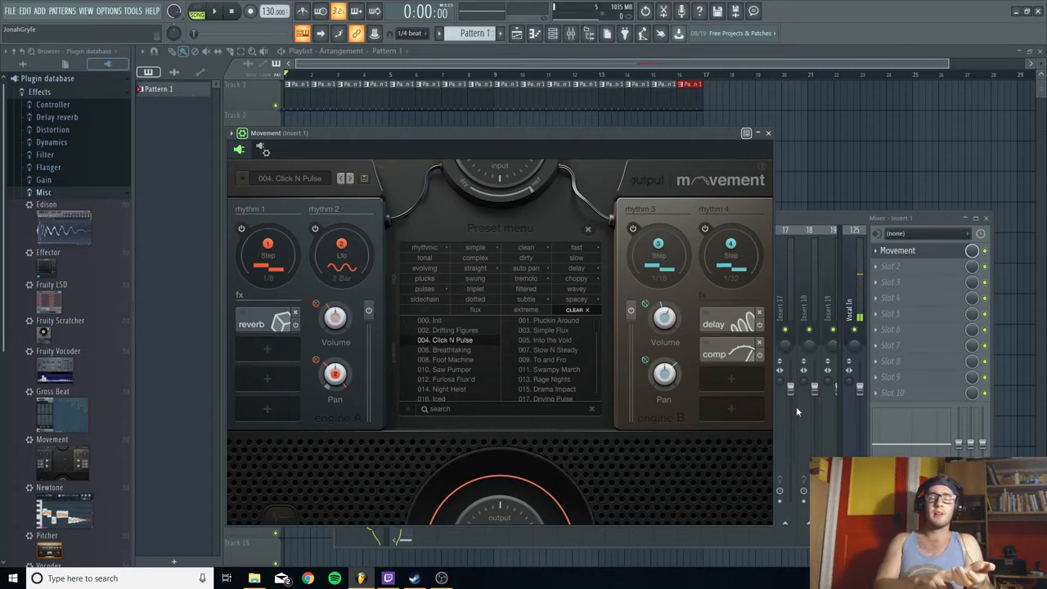
{"action": "mouse_move", "coordinate": [274, 465]}
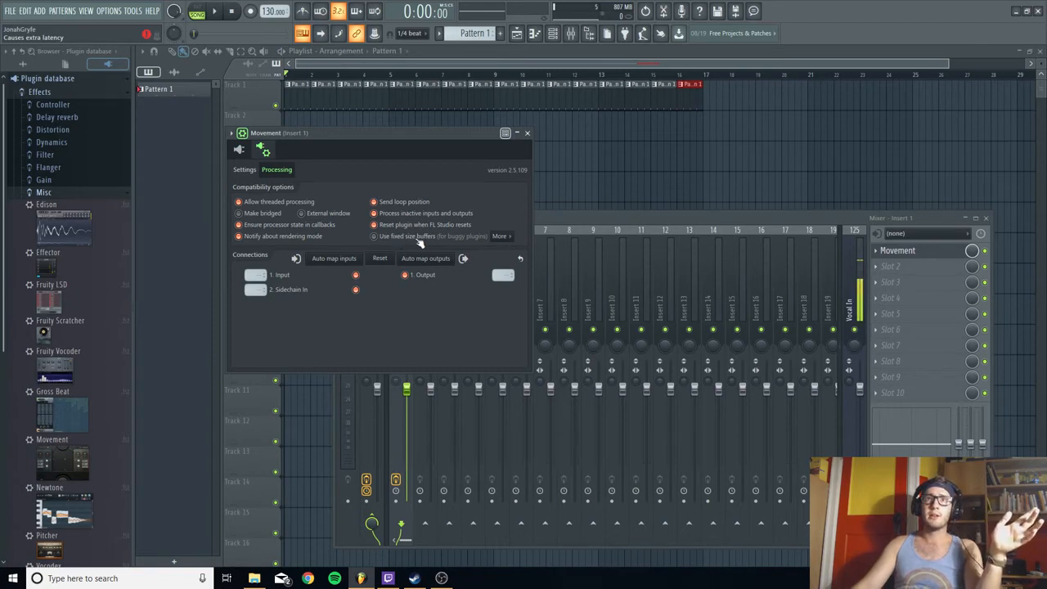
{"action": "mouse_move", "coordinate": [445, 244]}
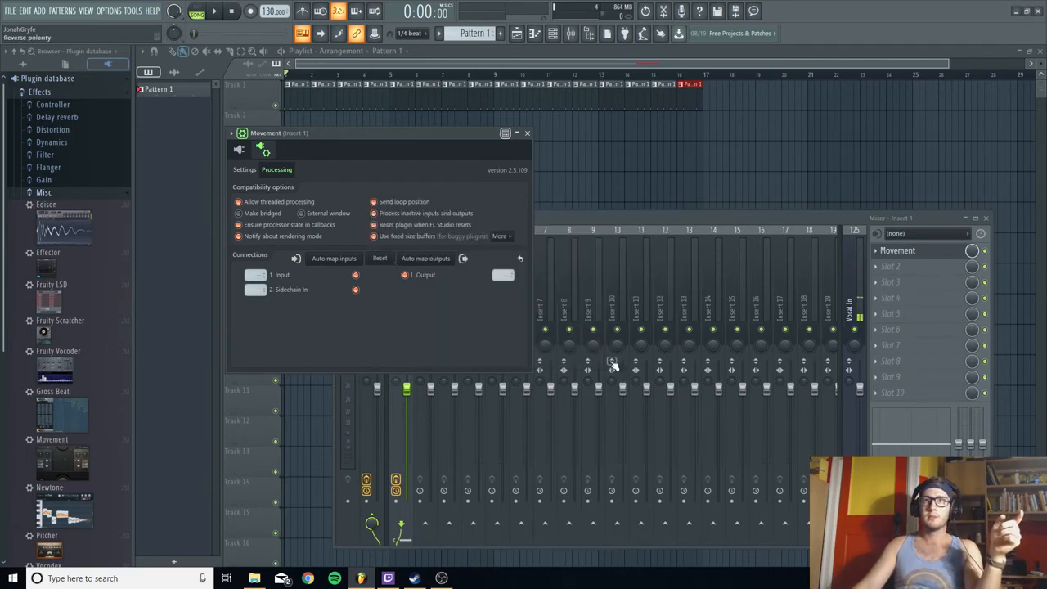
{"action": "mouse_move", "coordinate": [586, 485]}
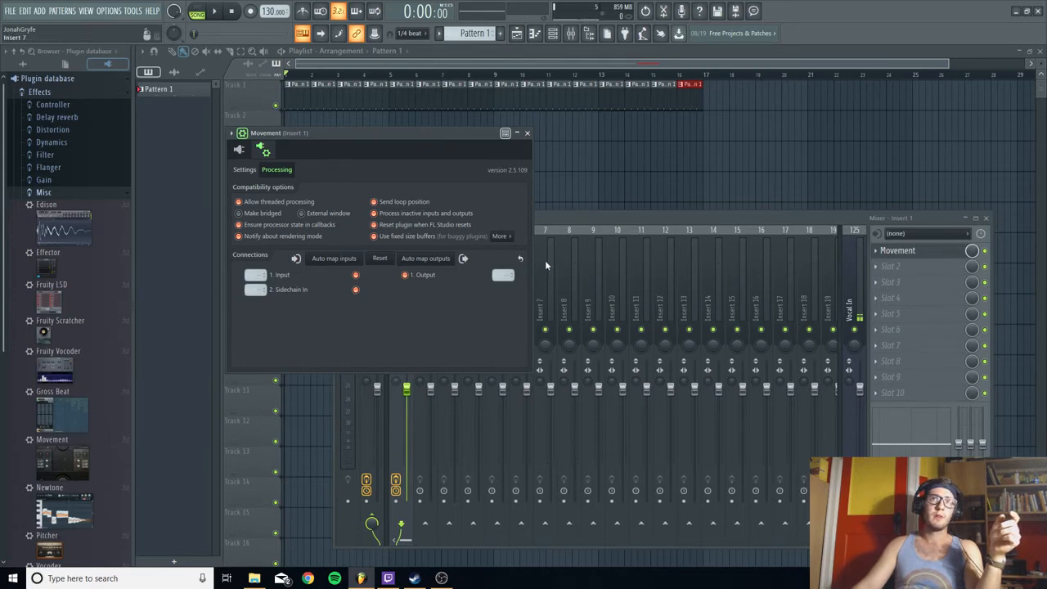
{"action": "mouse_move", "coordinate": [527, 133]}
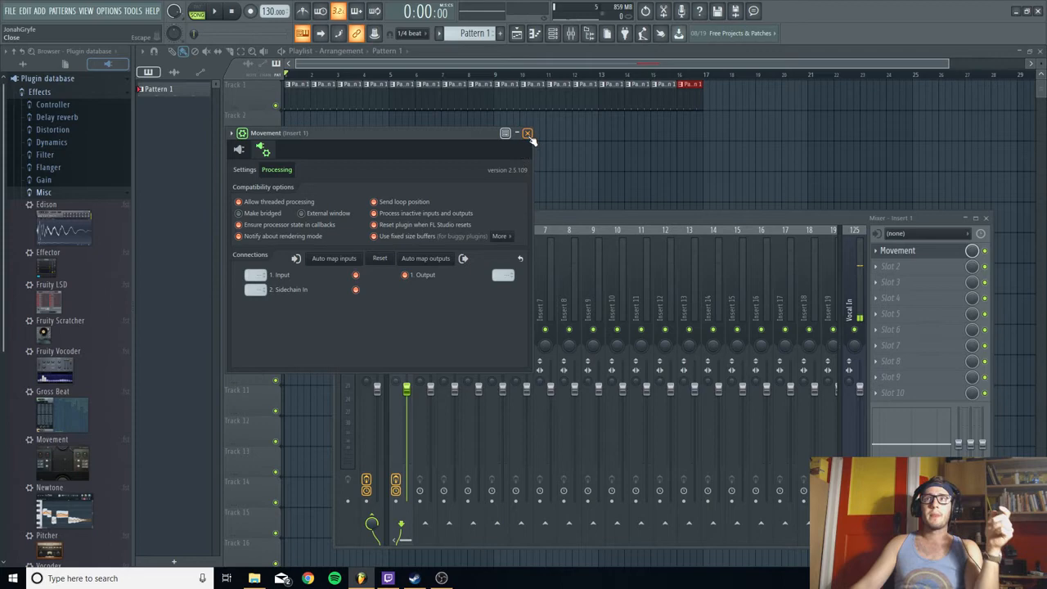
{"action": "left_click", "coordinate": [500, 236]}
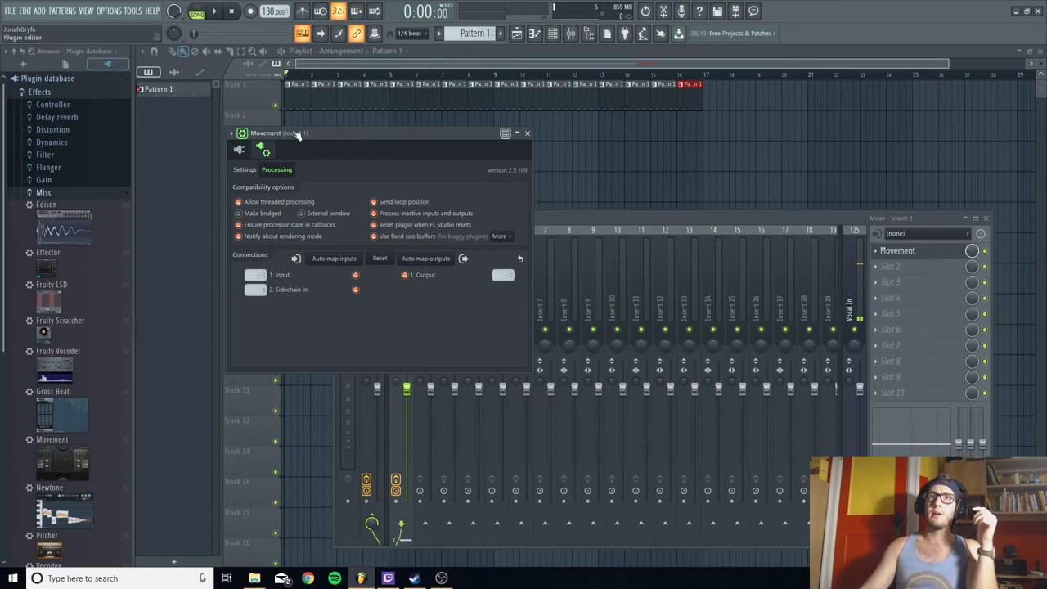
Return to Movement's interface and browse its preset list down to the 040s
{"action": "left_click", "coordinate": [265, 152]}
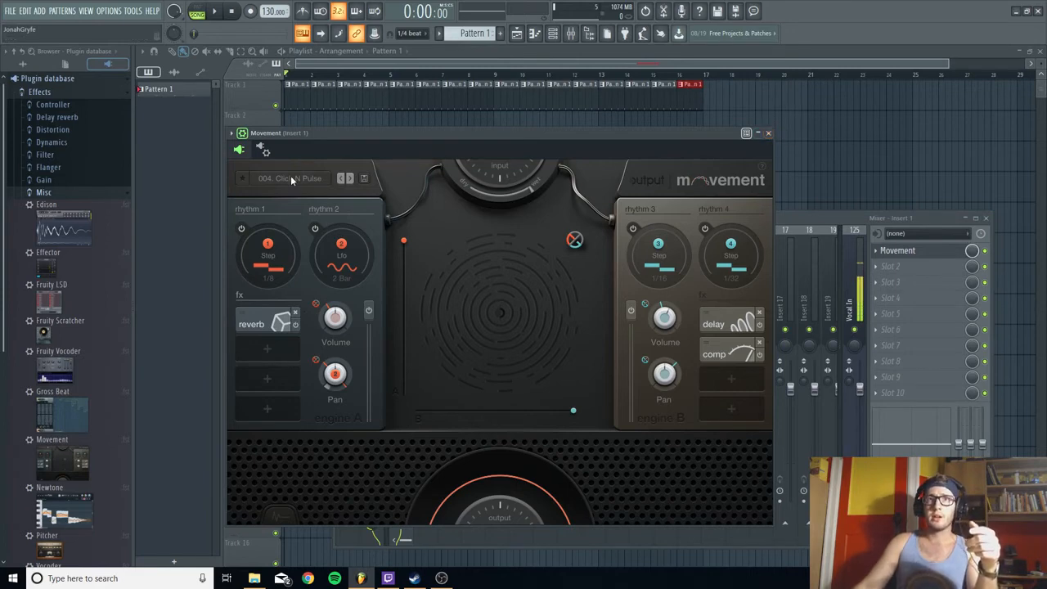
{"action": "left_click", "coordinate": [286, 177]}
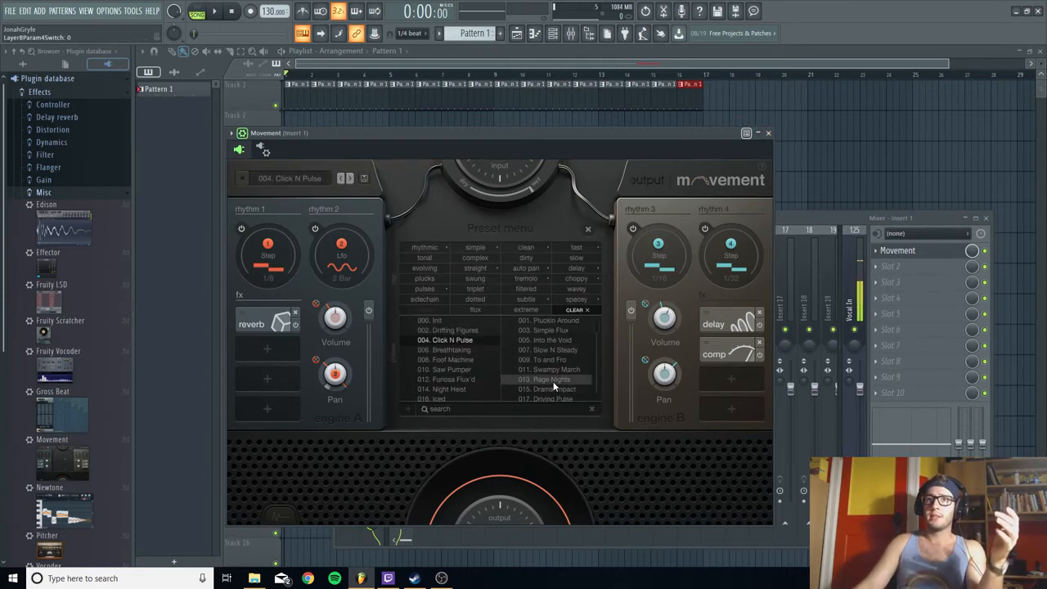
{"action": "scroll", "scroll_direction": "down", "scroll_amount": 3}
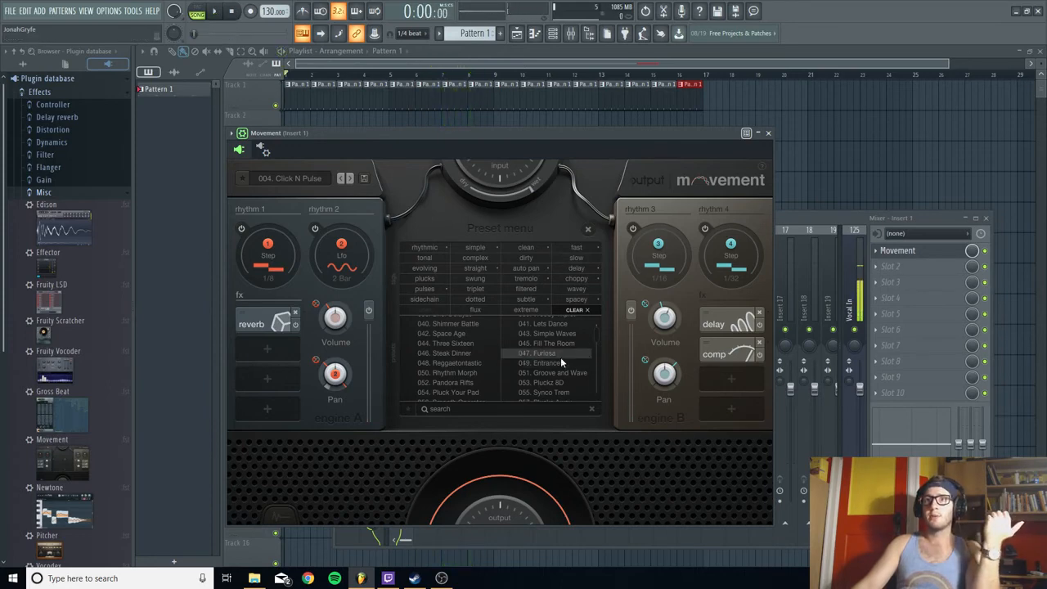
Load the 047. Furosa preset into Movement
{"action": "left_click", "coordinate": [543, 354]}
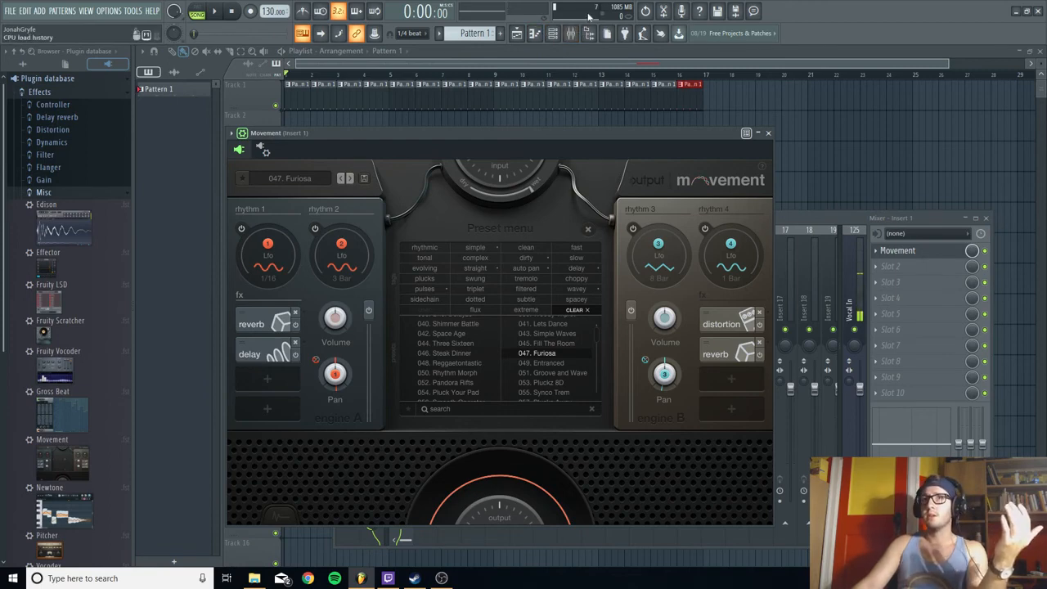
{"action": "mouse_move", "coordinate": [591, 17]}
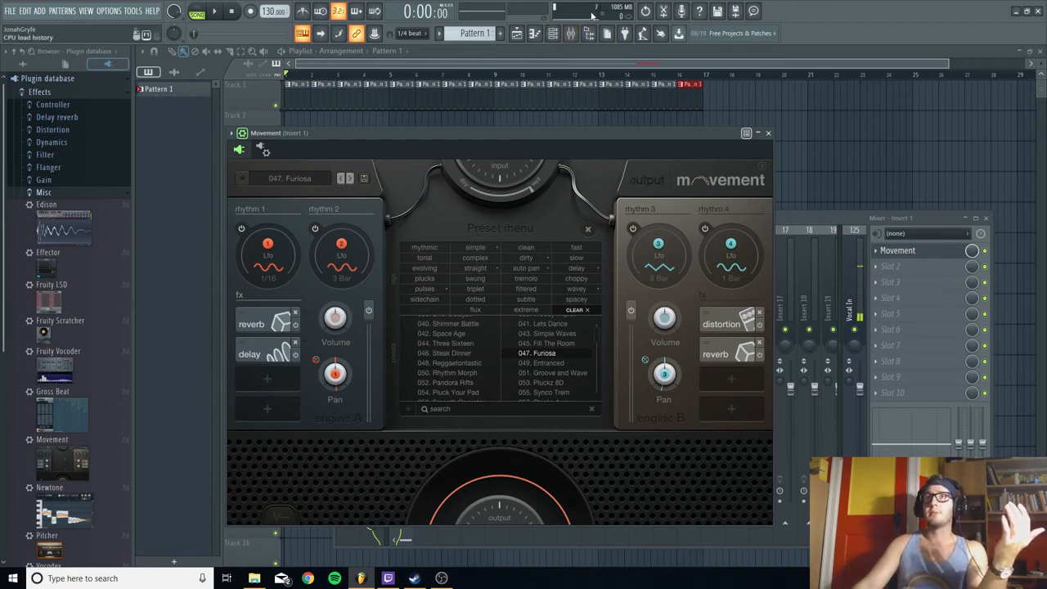